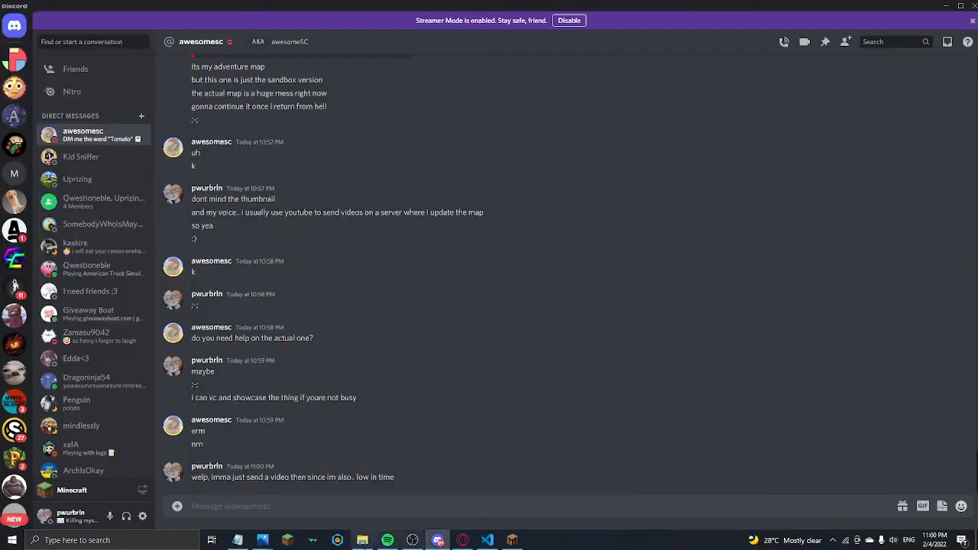
Leave the Discord DM for the desktop showing OBS recording over VS Code
left_click(487, 540)
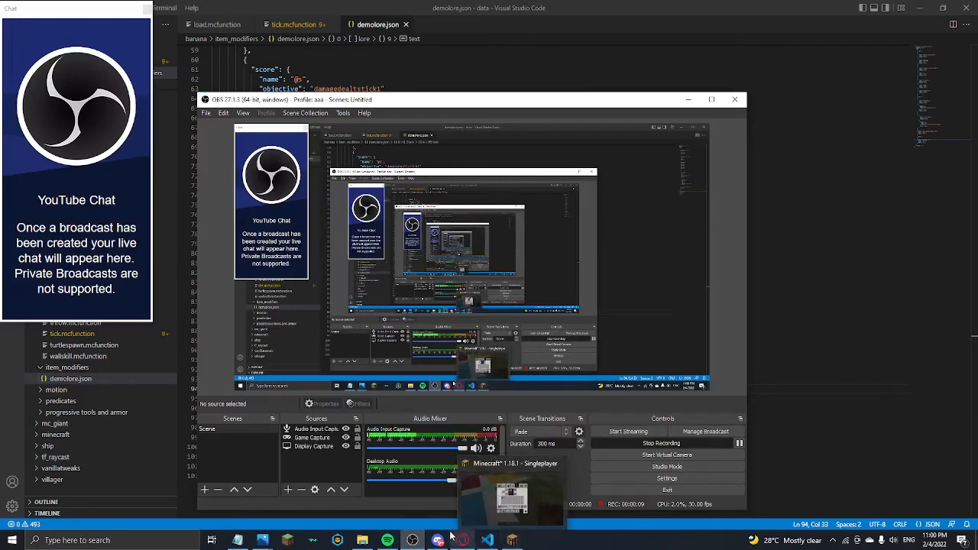
Bring up Minecraft and equip the Kaskireis blaze-rod sword from the inventory
left_click(511, 540)
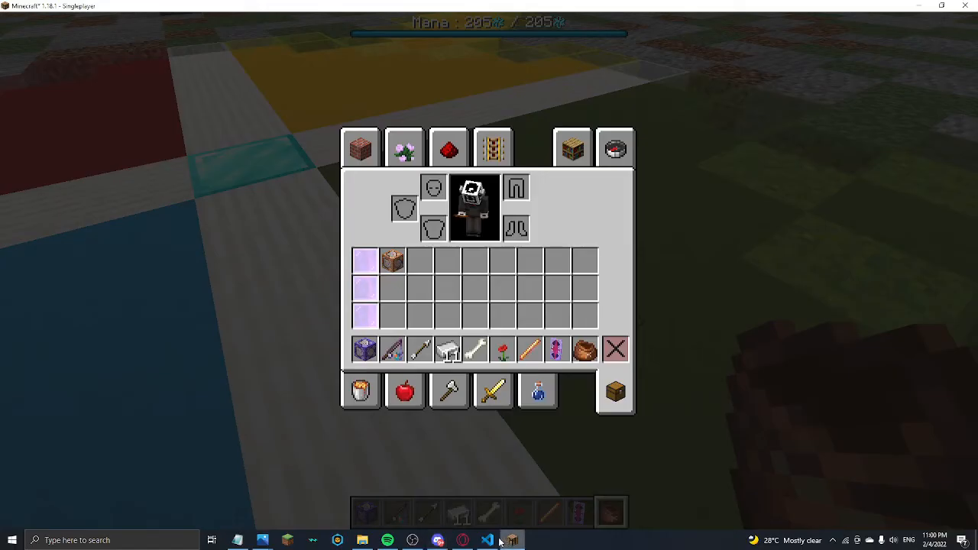
key("Escape")
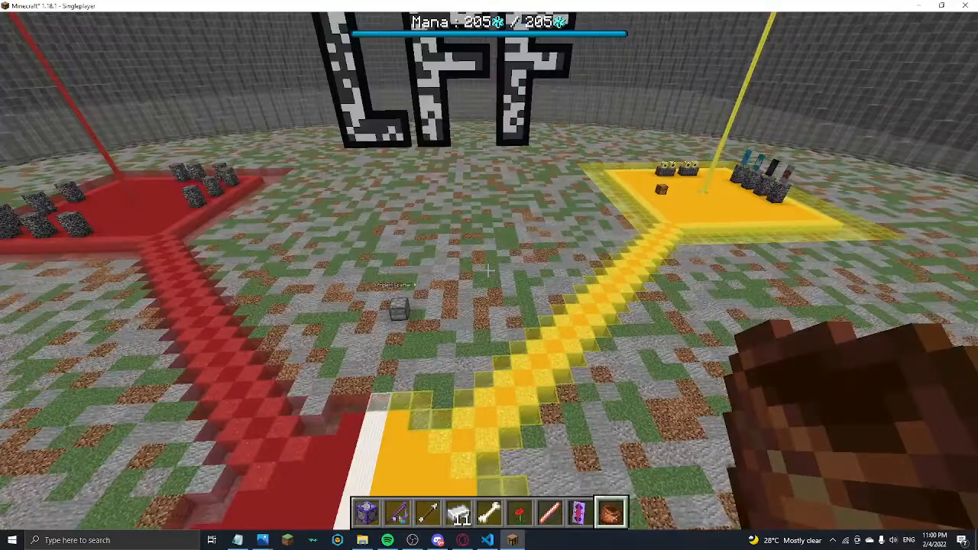
key("e")
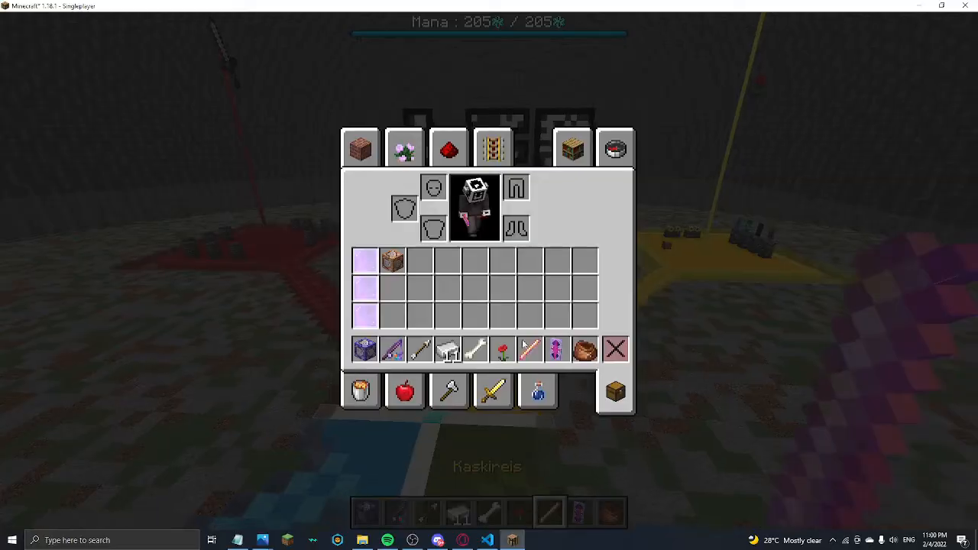
mouse_move(531, 349)
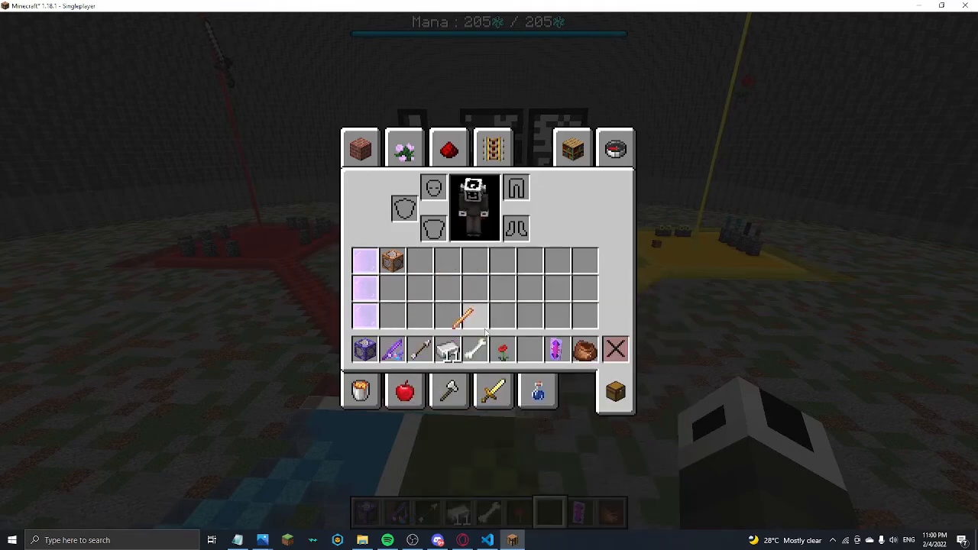
key("Escape")
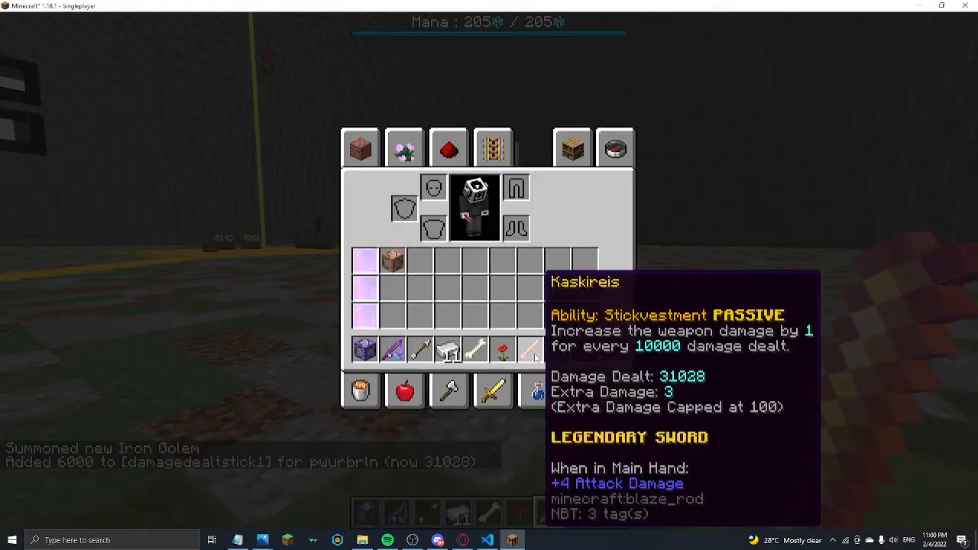
Strike the iron golems, then check the sword's lore at 43401 Damage Dealt
key("Escape")
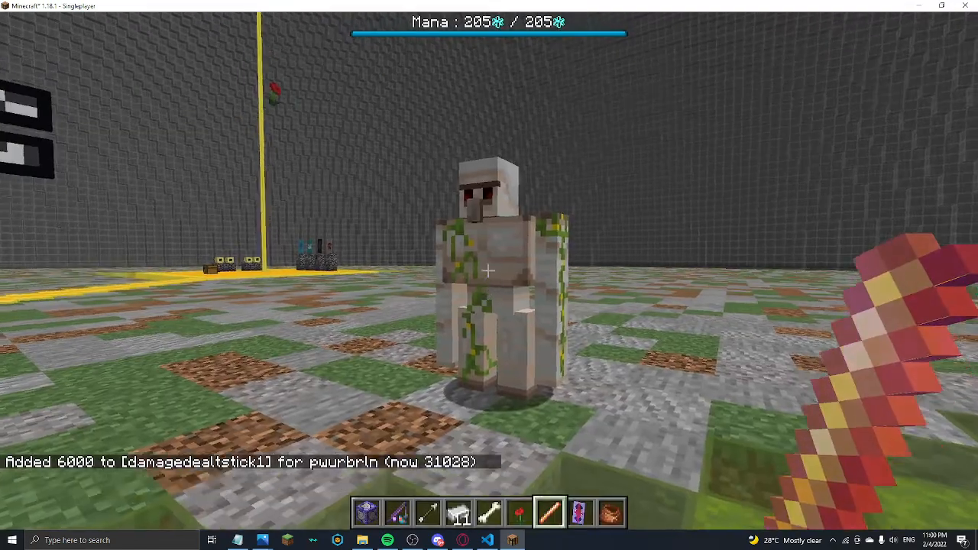
left_click(489, 270)
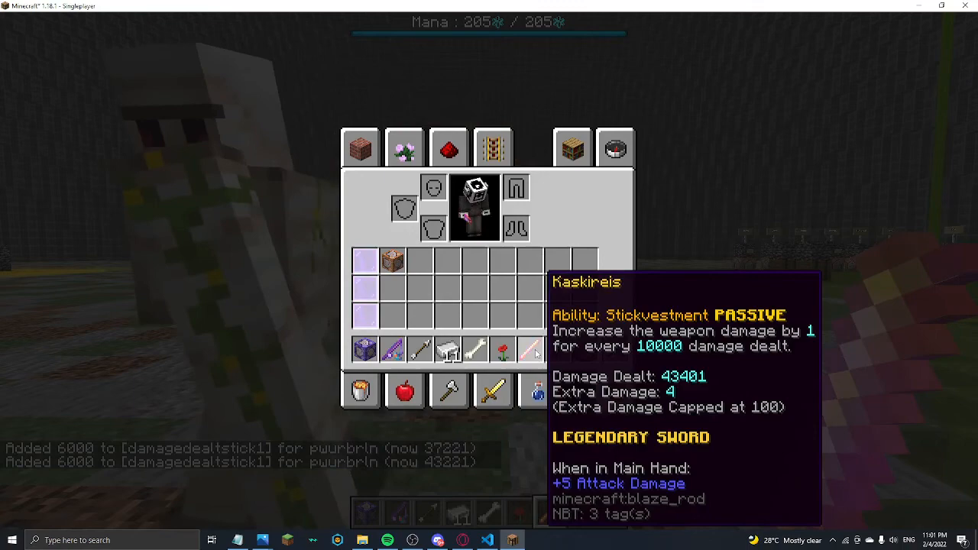
key("Escape")
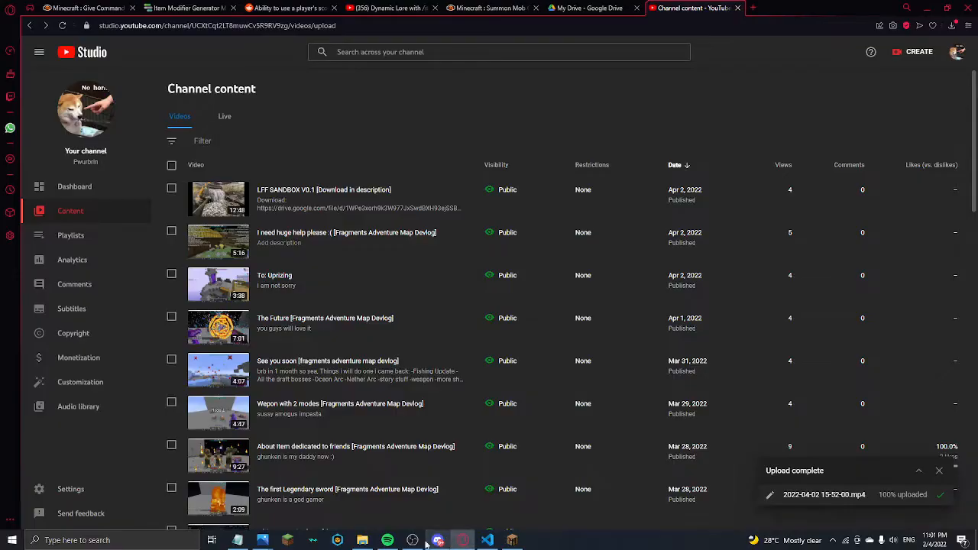
left_click(438, 541)
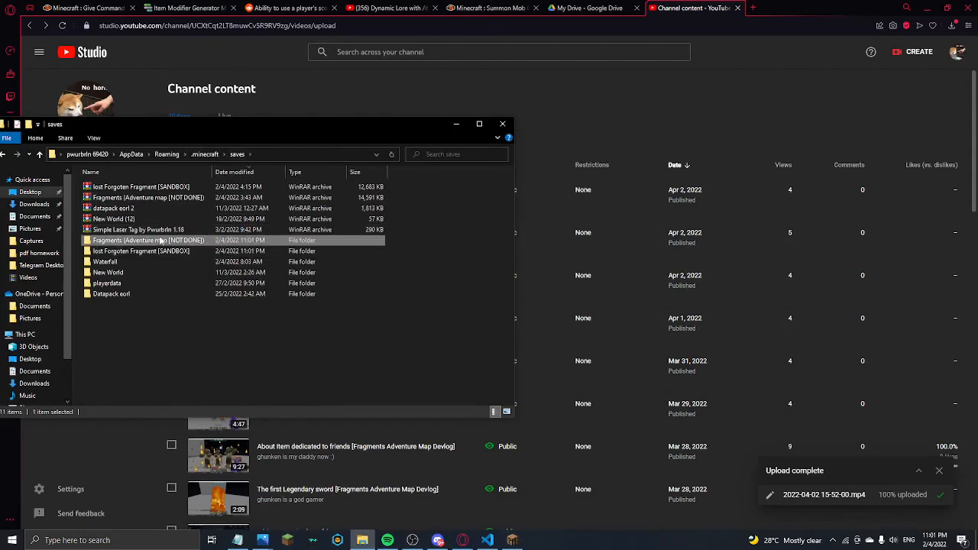
right_click(137, 187)
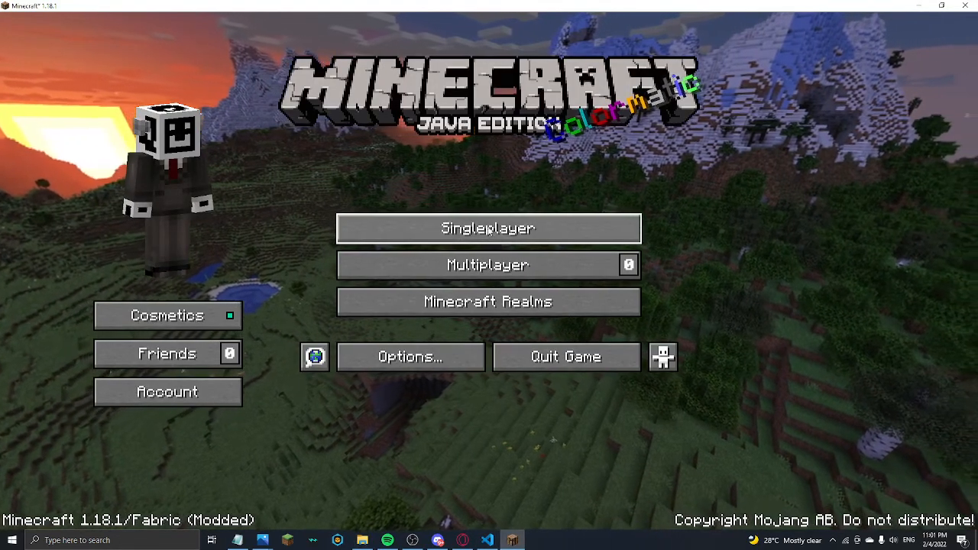
Load the adventure map from Singleplayer and switch to Creative Mode with F3+F4
left_click(488, 228)
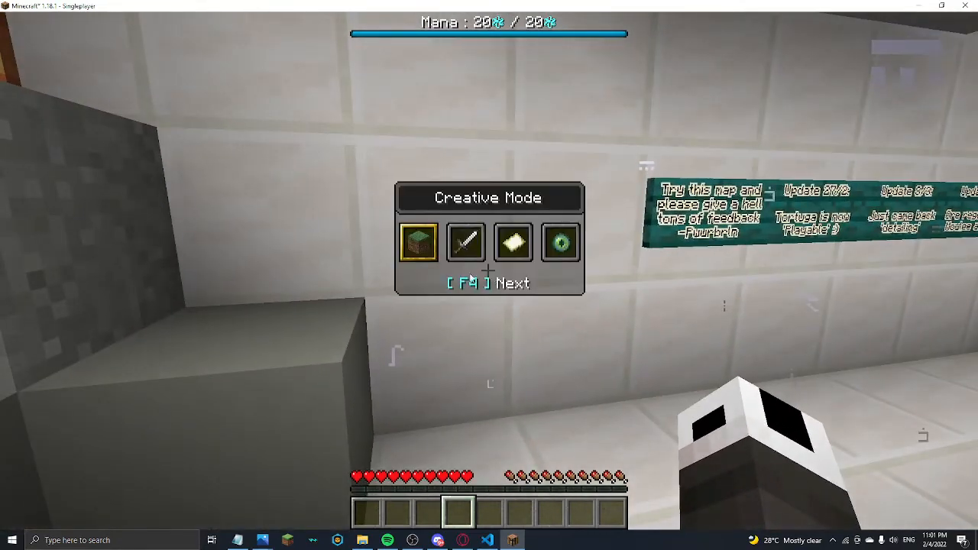
key("f4")
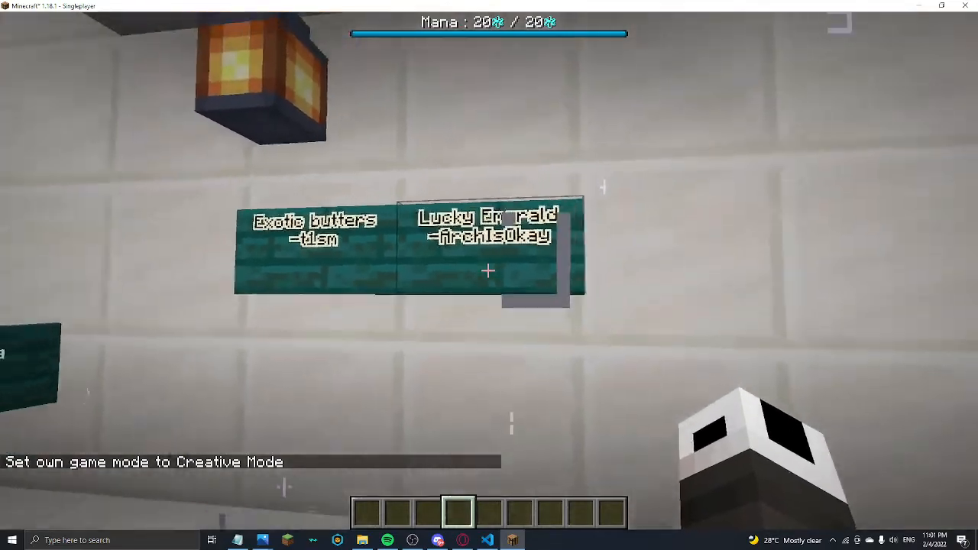
mouse_move(489, 275)
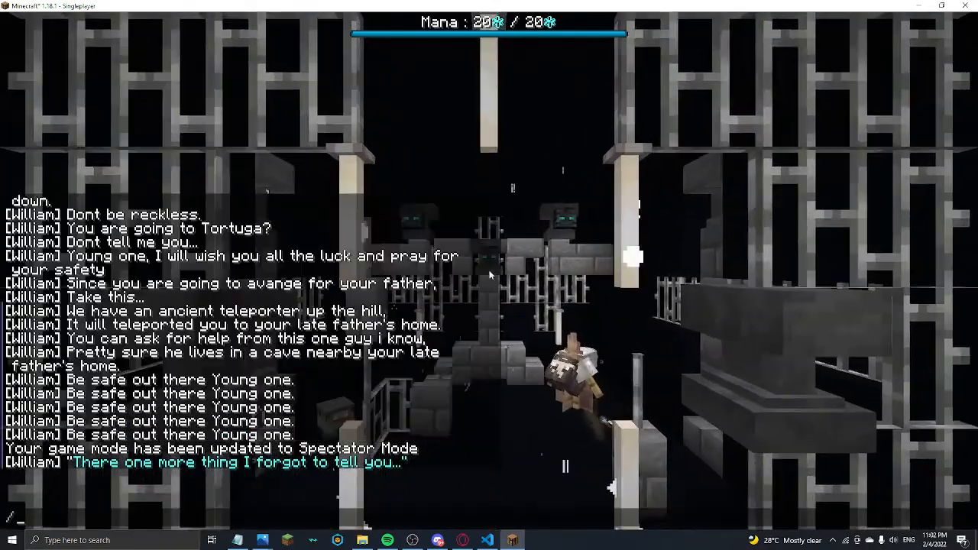
Run a /title command, then view the barrel's single pink item and close it
type("/title")
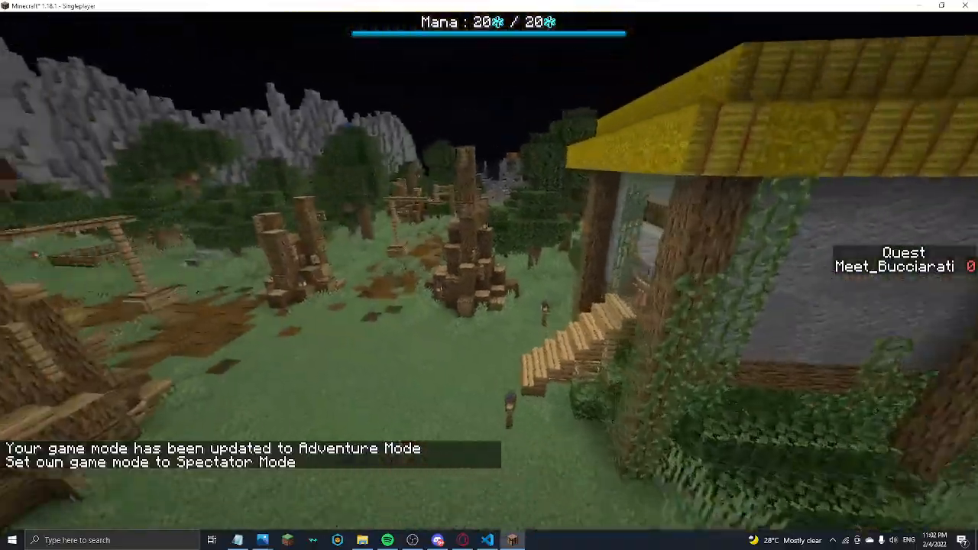
key("F3")
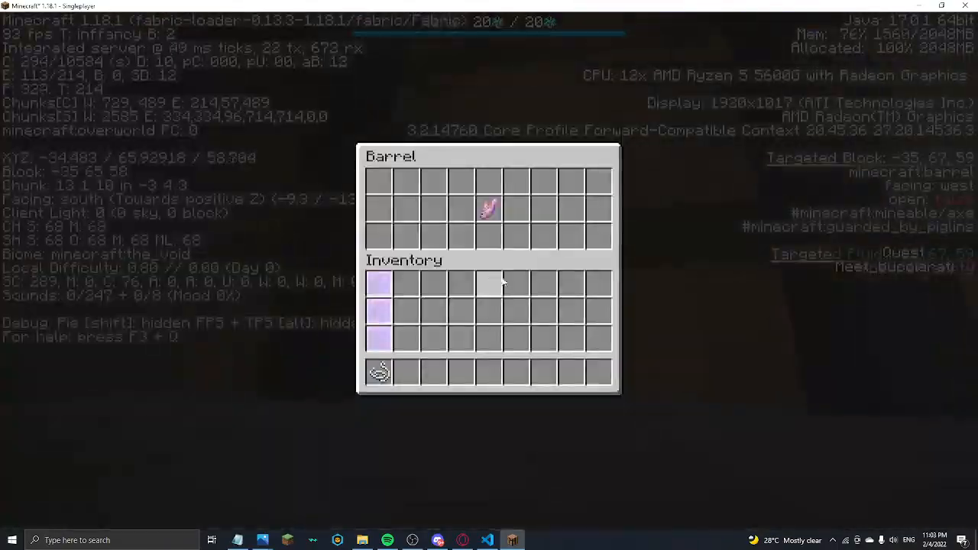
key("Escape")
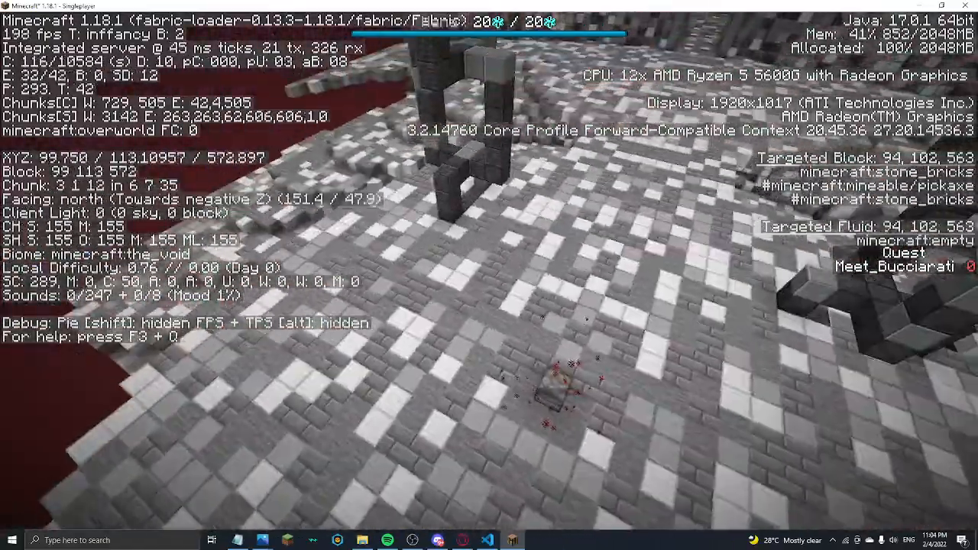
Check and close the inventory while standing in the stone-brick arena
key("e")
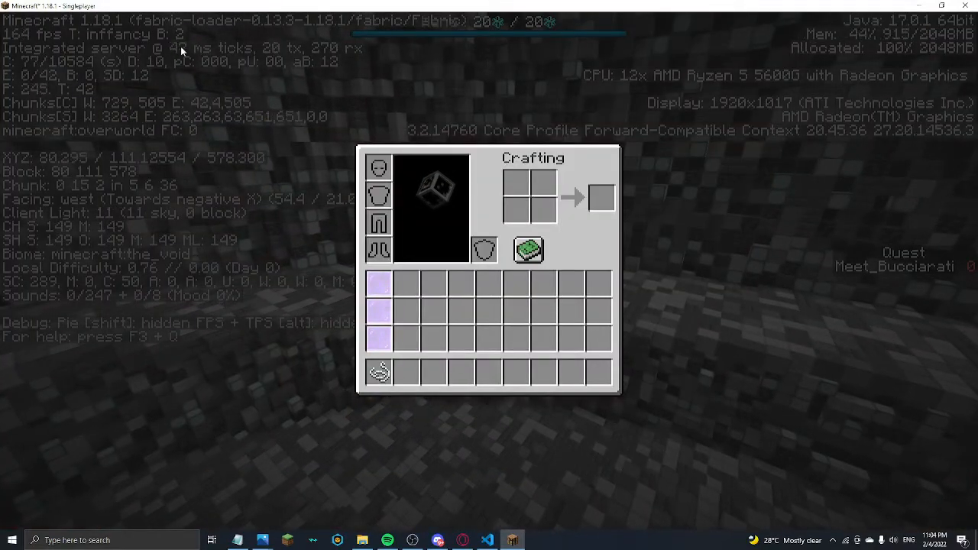
key("e")
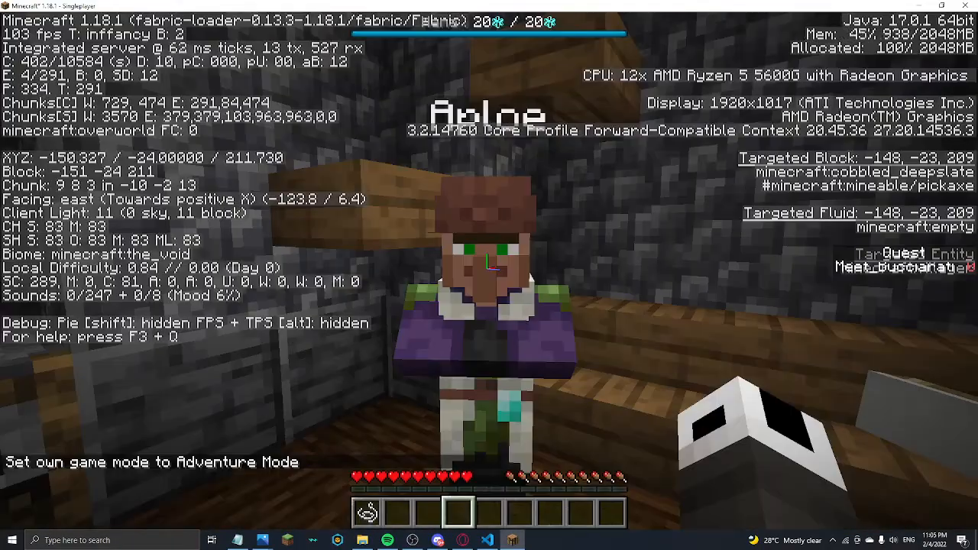
Open the inventory while heading to Pablo and the fishing shop in Adventure Mode
key("e")
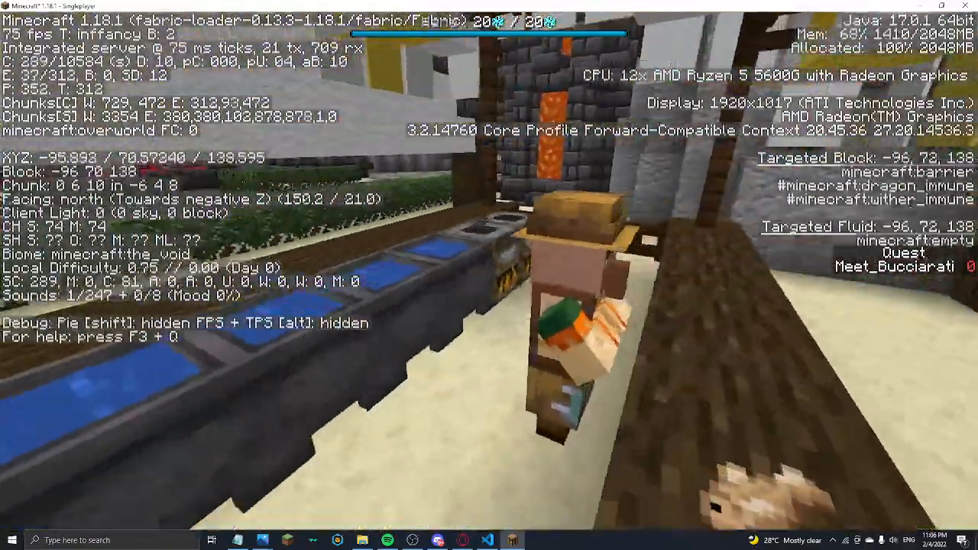
Review Pablo's rod trades including the Adventurer Rod, then start a /function banana: command
key("F4")
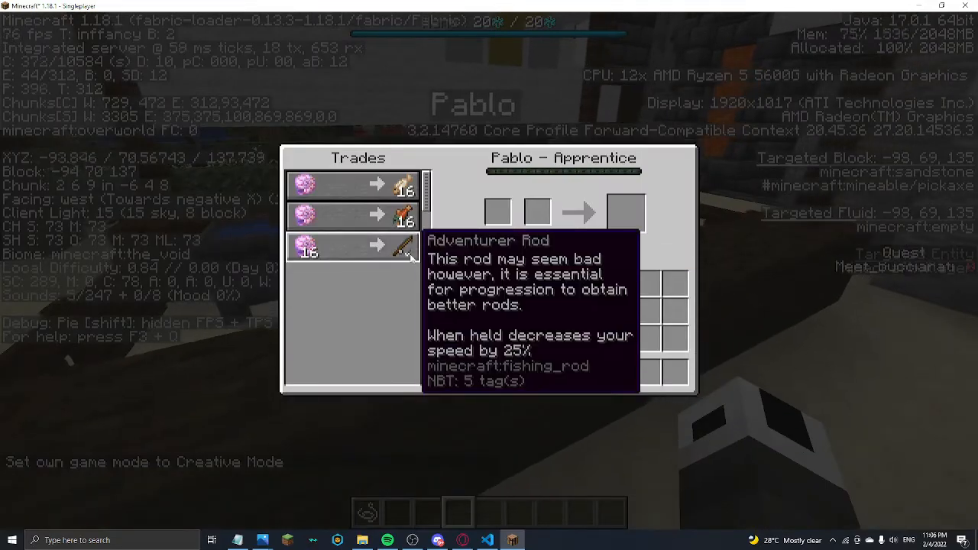
key("Escape")
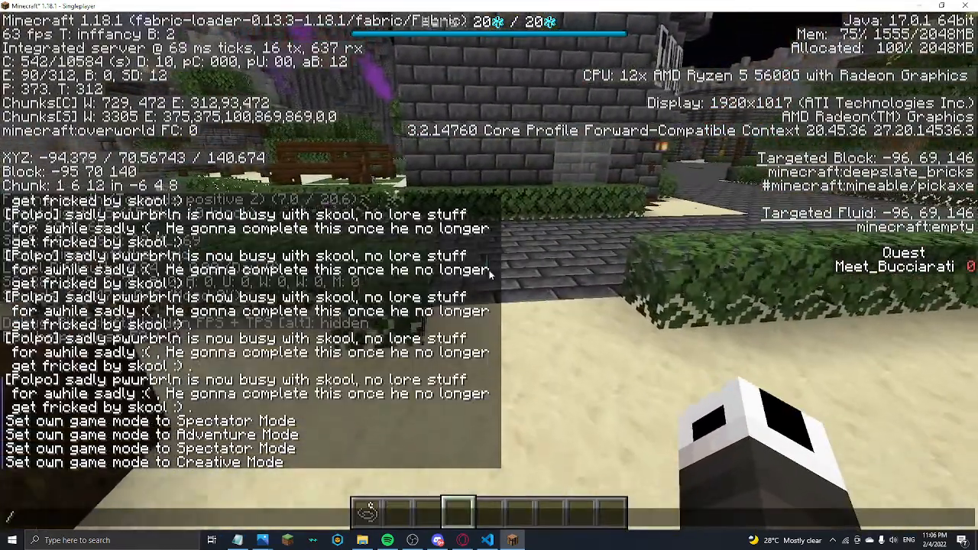
type("/function banana:")
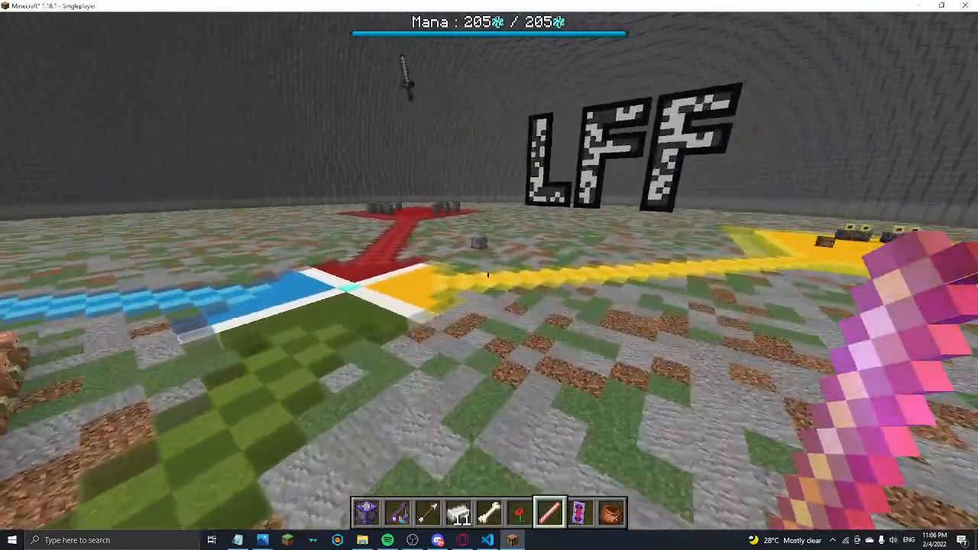
Inspect the Alchemy Pouch and collect the sandbox rods, checking the Shell Rod
key("e")
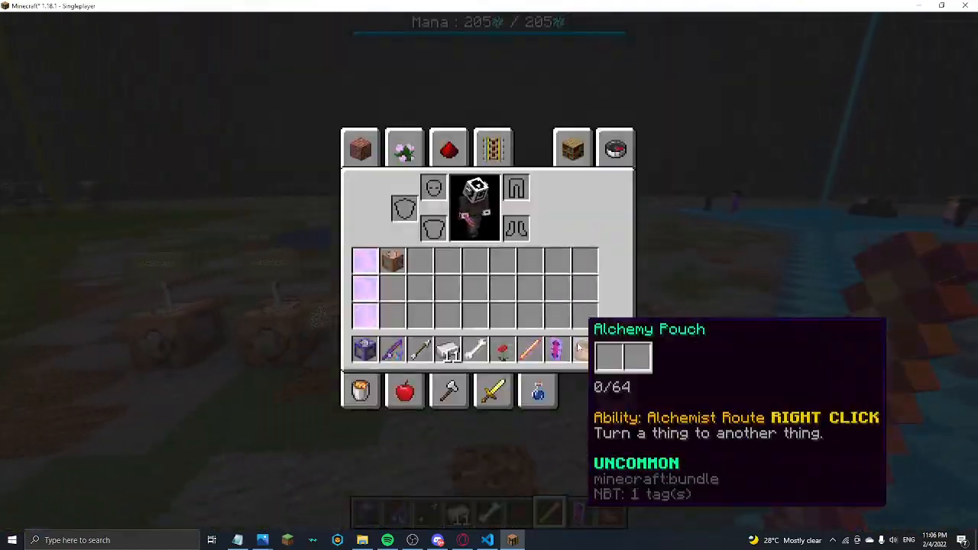
key("Escape")
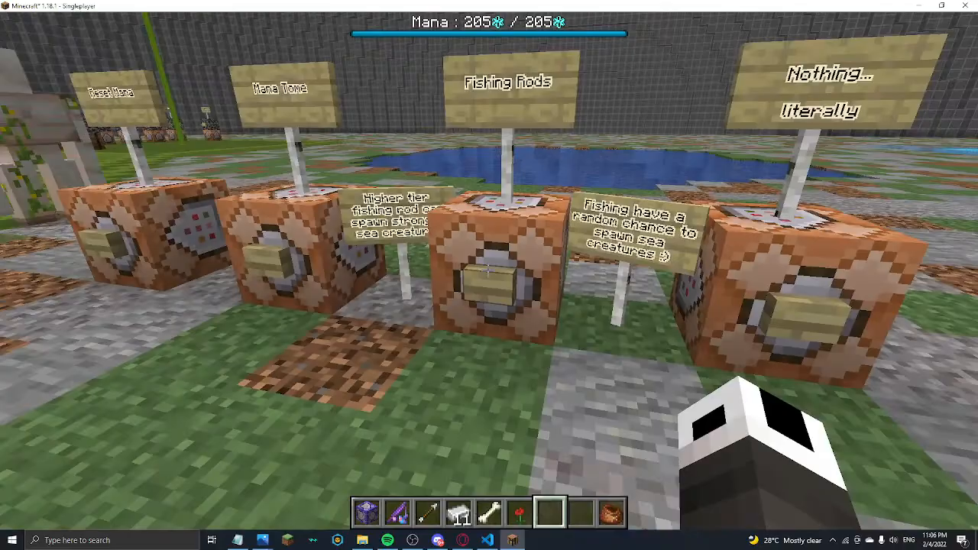
key("e")
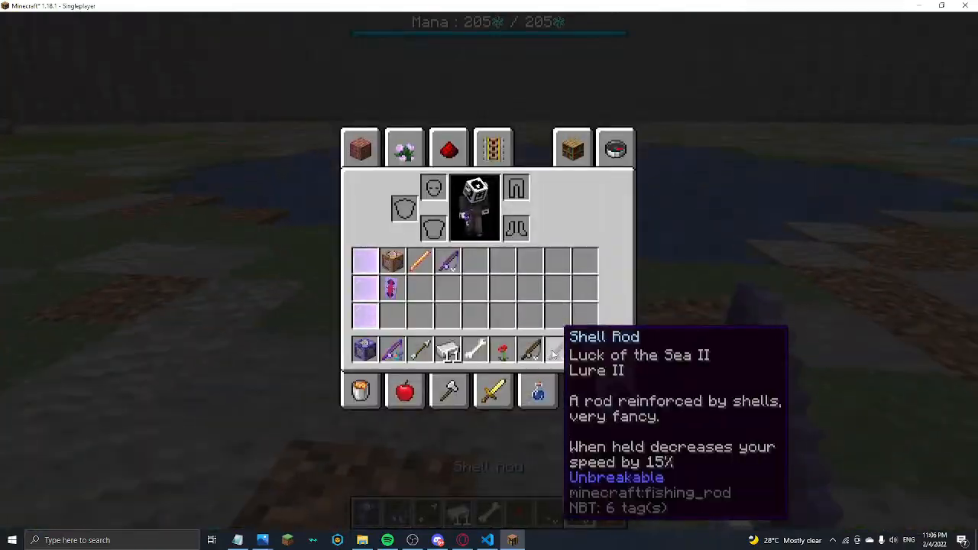
key("e")
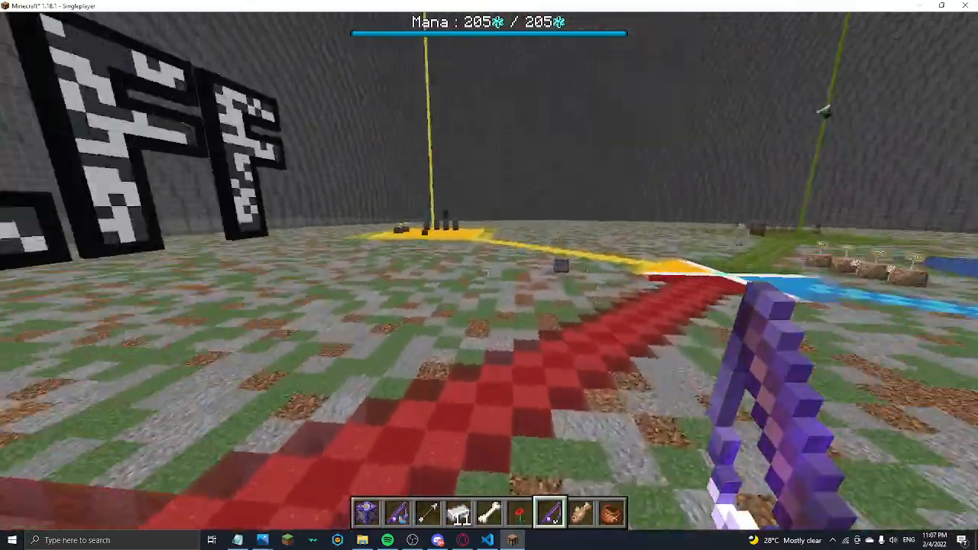
mouse_move(490, 276)
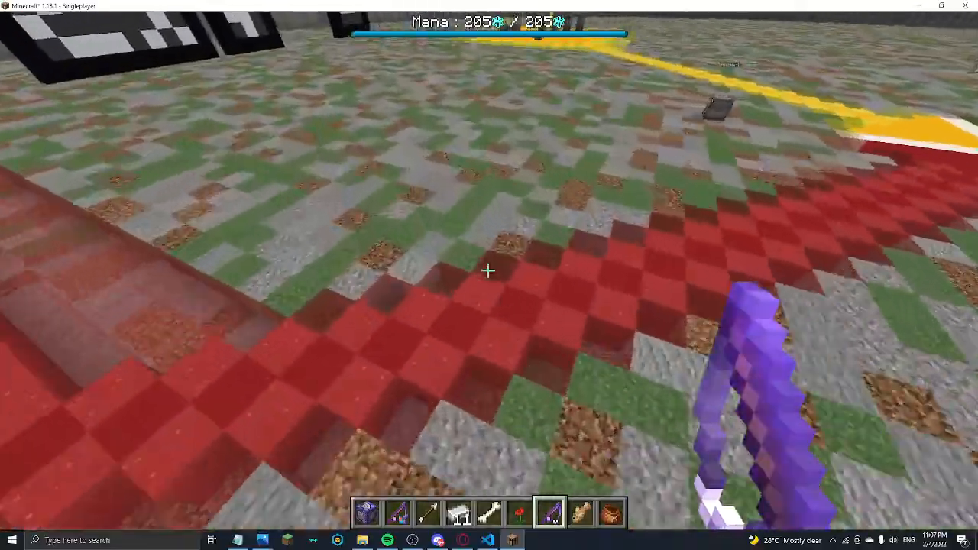
mouse_move(489, 270)
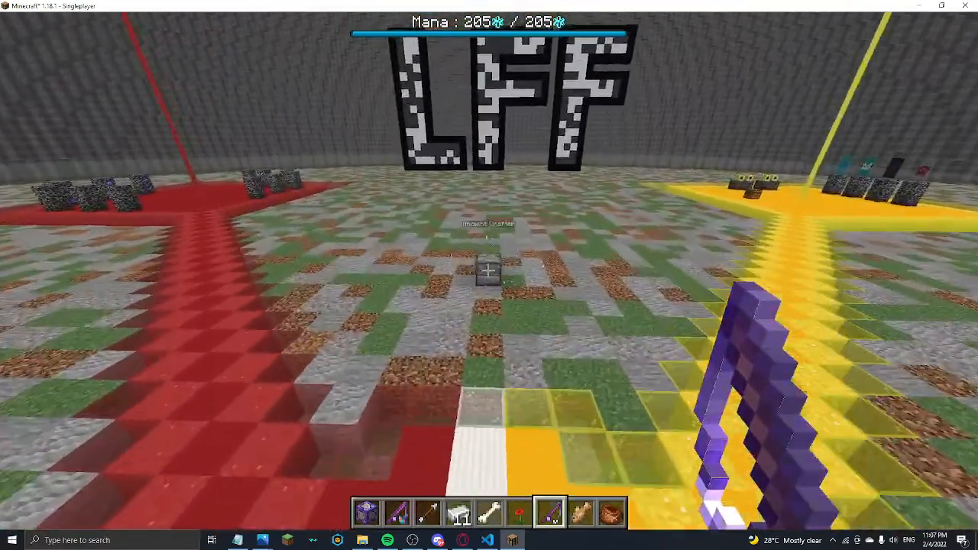
Get the Le Monke music disc near the LFF letters and reopen the creative item list
key("e")
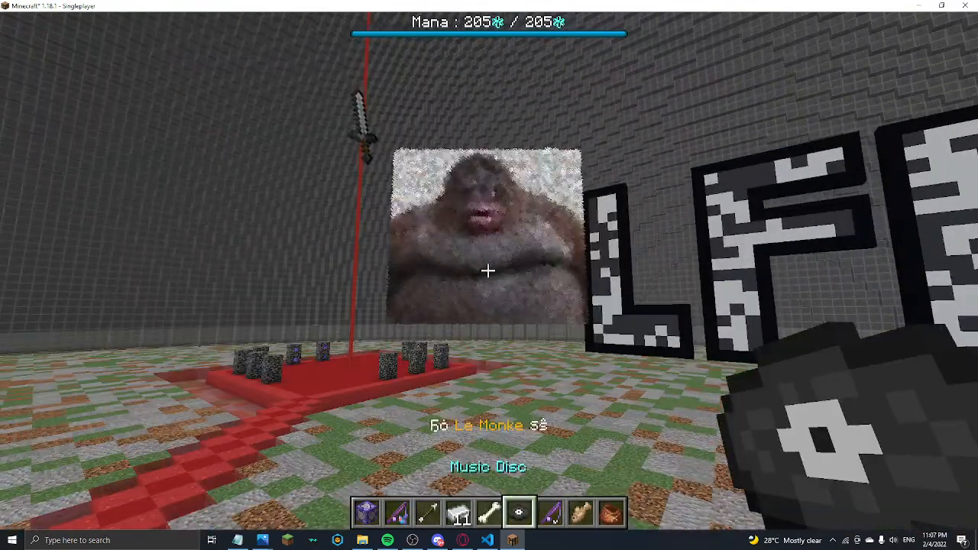
key("e")
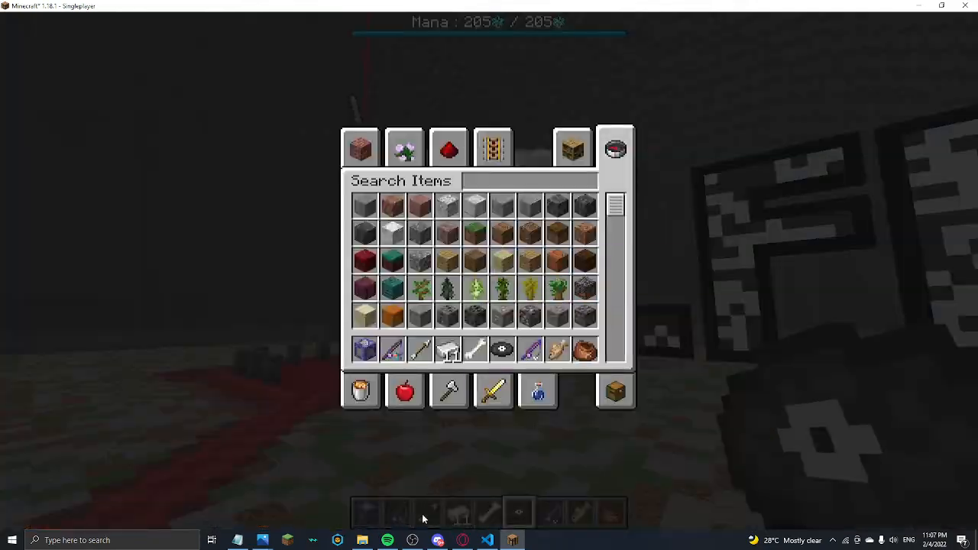